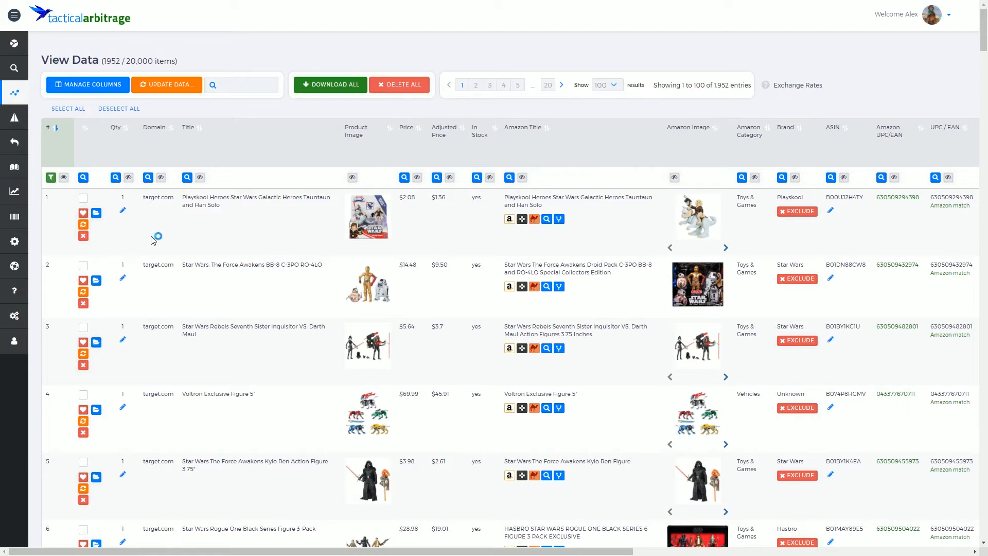
pyautogui.moveTo(491, 210)
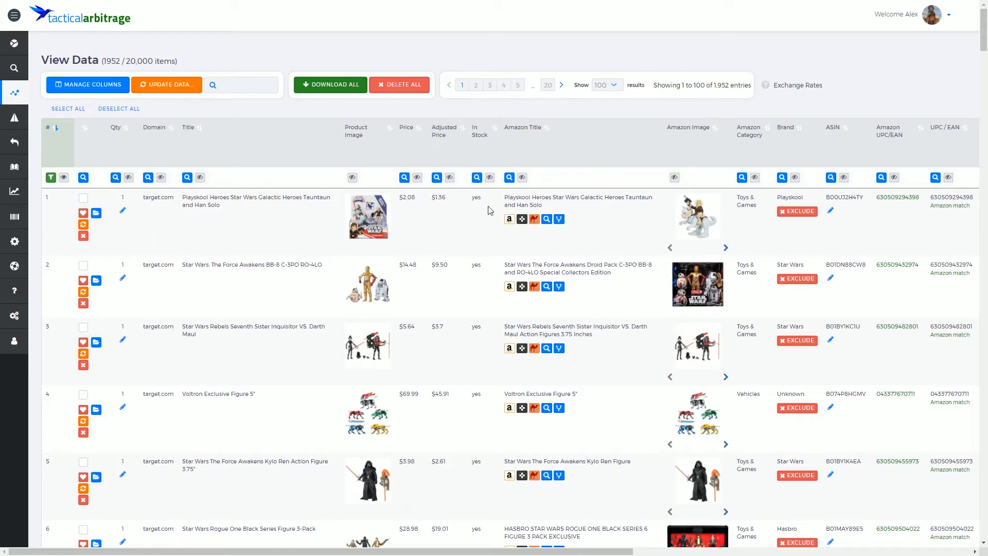
pyautogui.moveTo(481, 124)
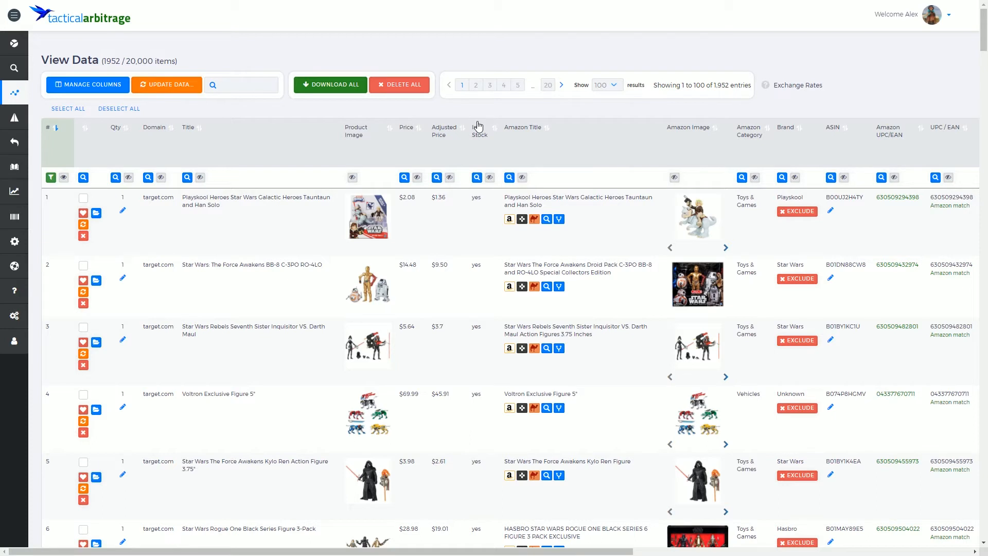
pyautogui.moveTo(470, 99)
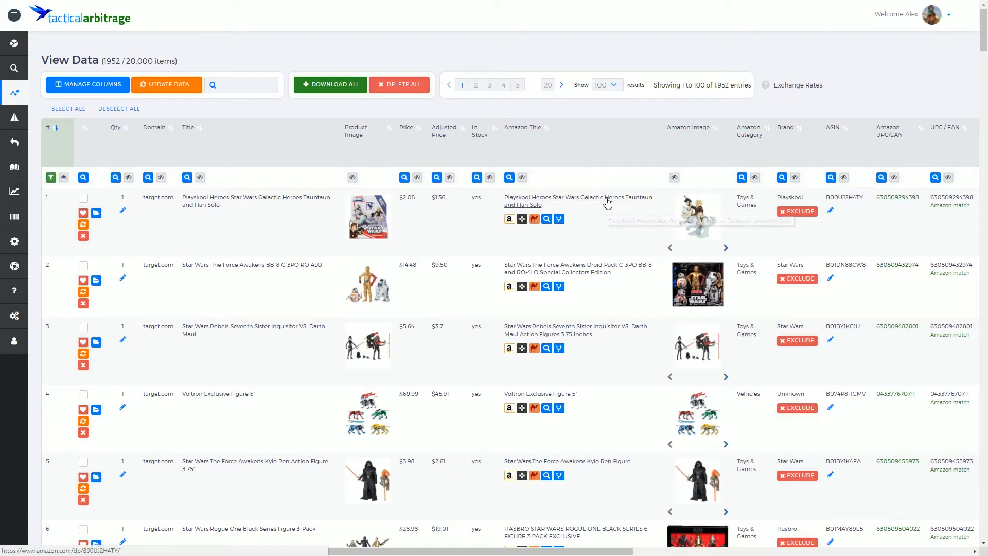
# - Open the first row's Amazon listing for the Playskool Tauntaun and Han Solo in a new tab
pyautogui.click(578, 201)
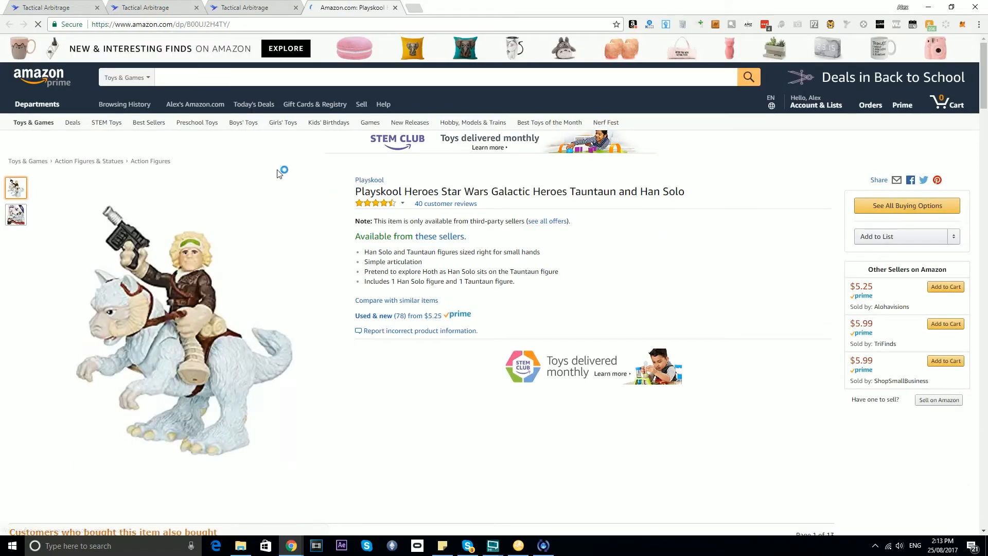
pyautogui.moveTo(200, 275)
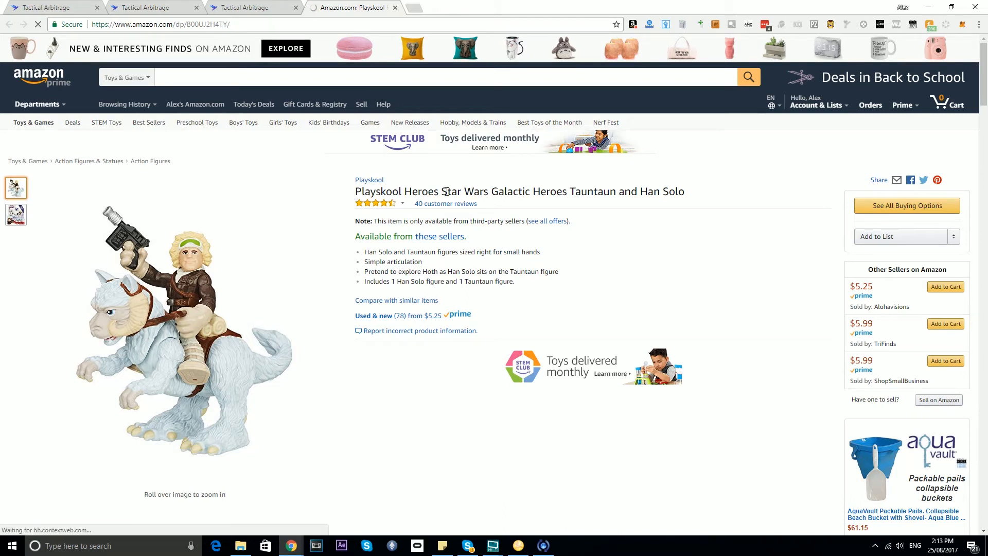
pyautogui.moveTo(682, 185)
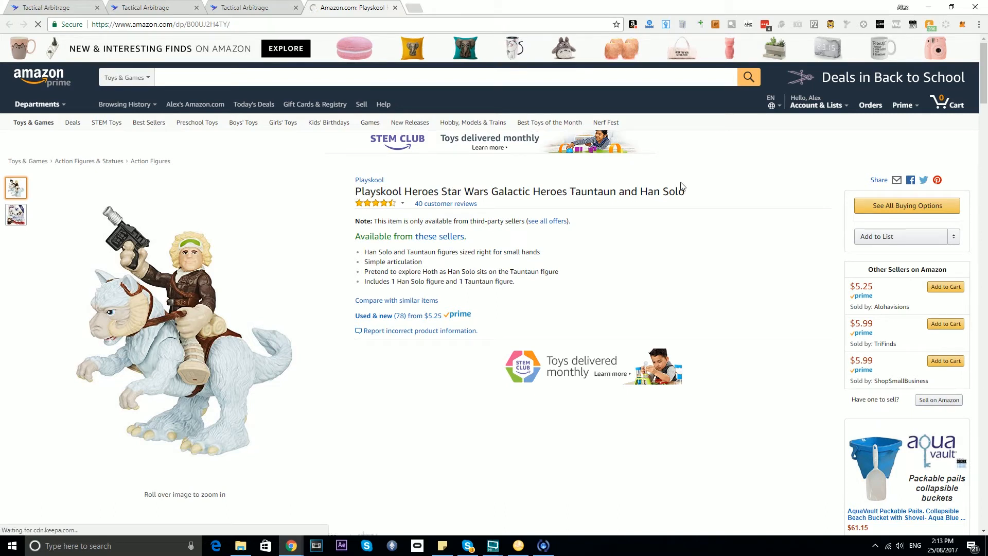
# - Open the first row's Target listing ($2.08 clearance) in its own tab and return to the View Data table
pyautogui.click(252, 7)
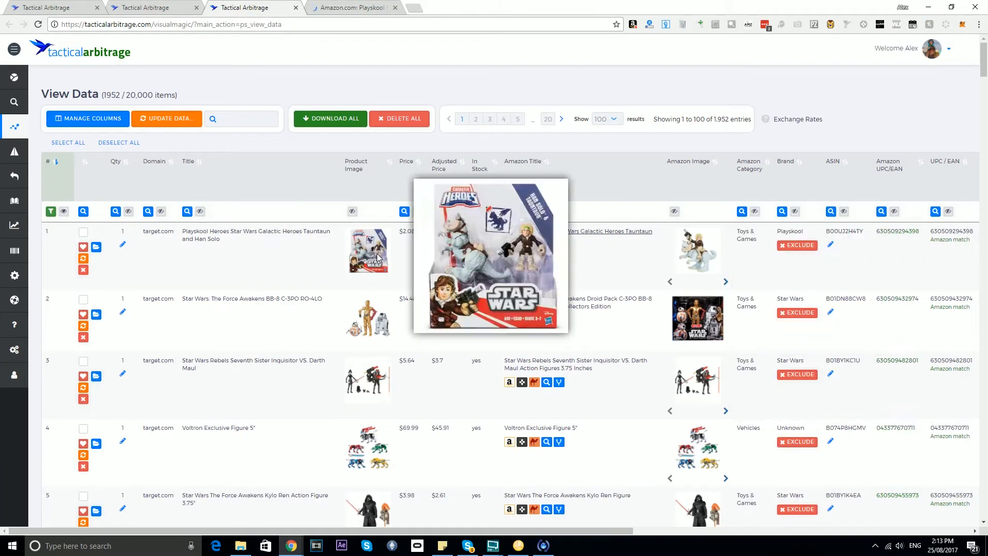
pyautogui.click(346, 7)
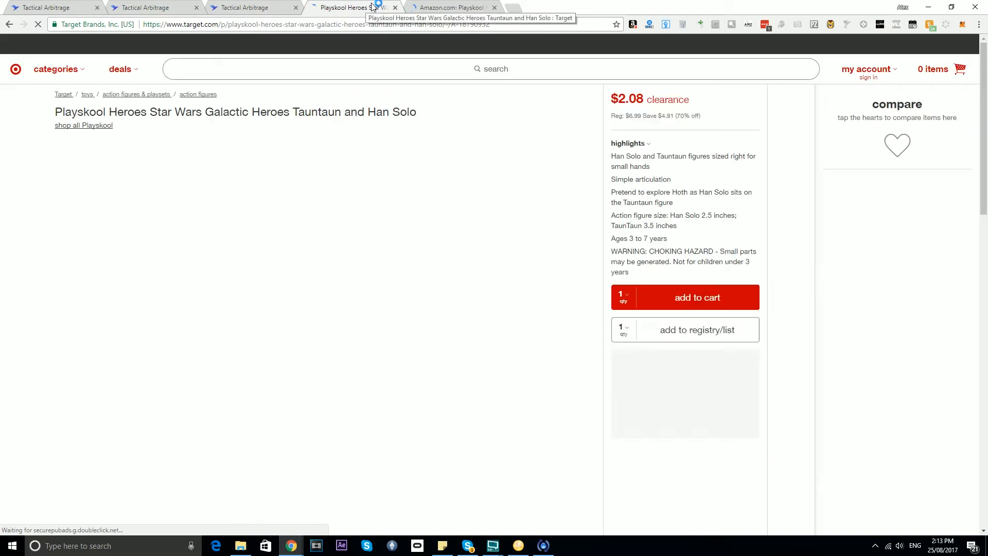
pyautogui.click(252, 6)
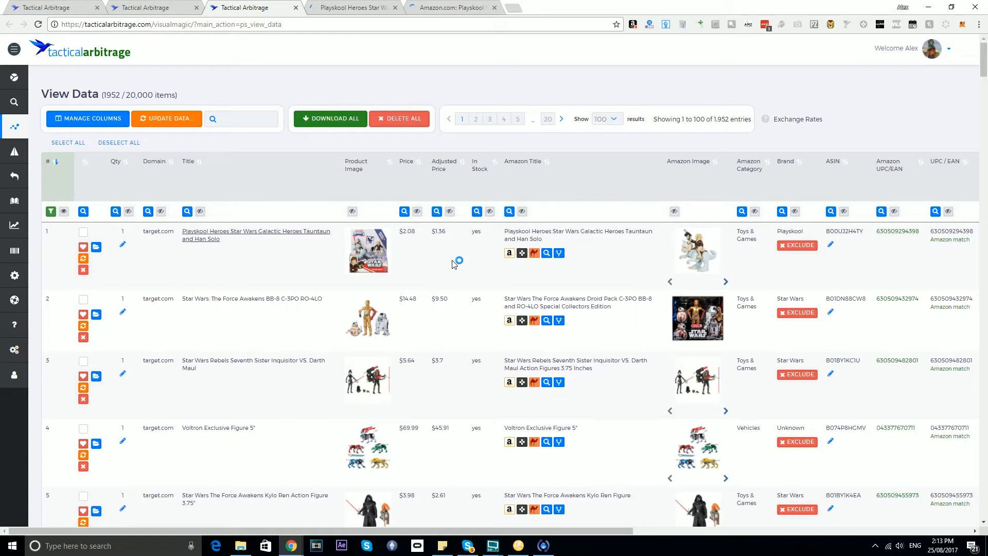
pyautogui.moveTo(191, 255)
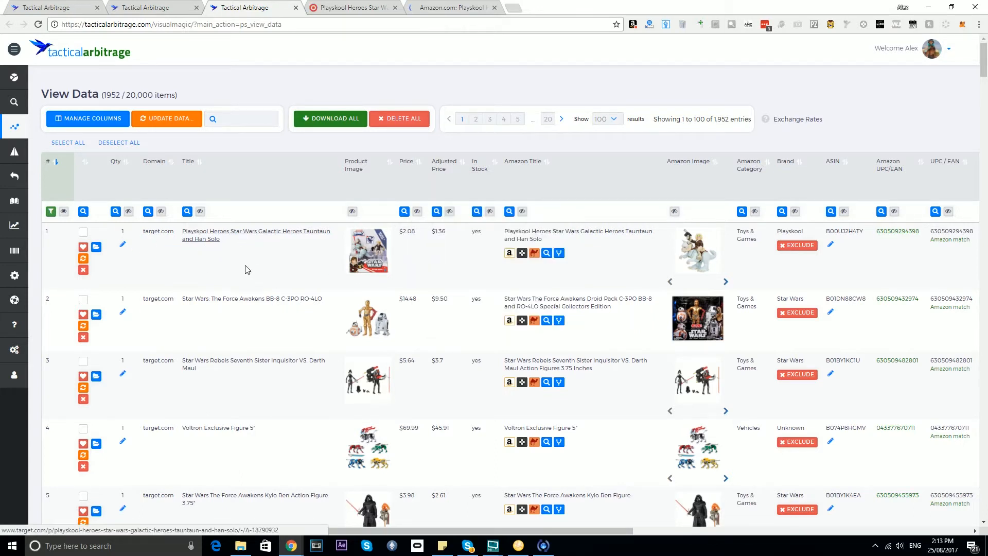
# - Change row 1's quantity to 3 via the Qty pencil and save, turning the row purple
pyautogui.click(115, 230)
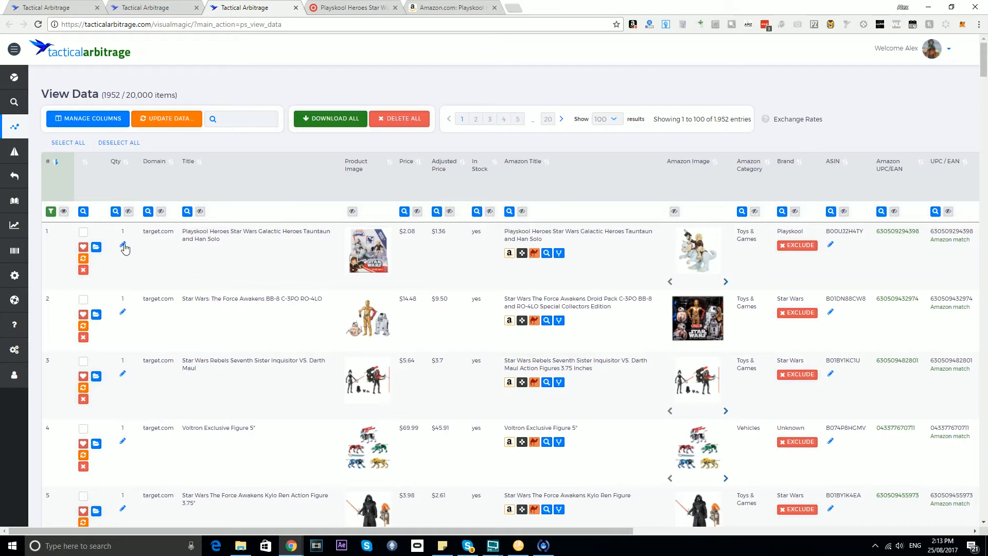
pyautogui.click(122, 231)
pyautogui.write('2')
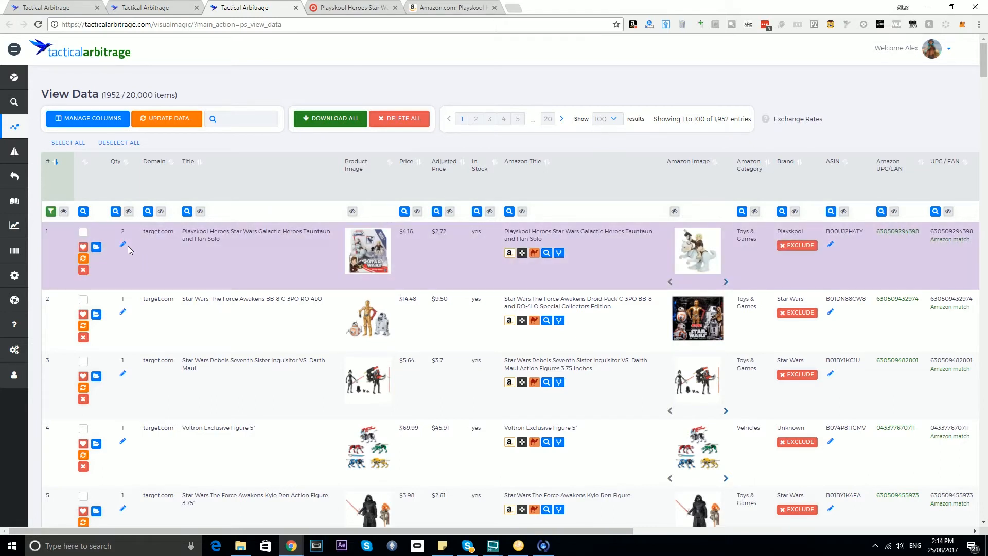
pyautogui.click(123, 244)
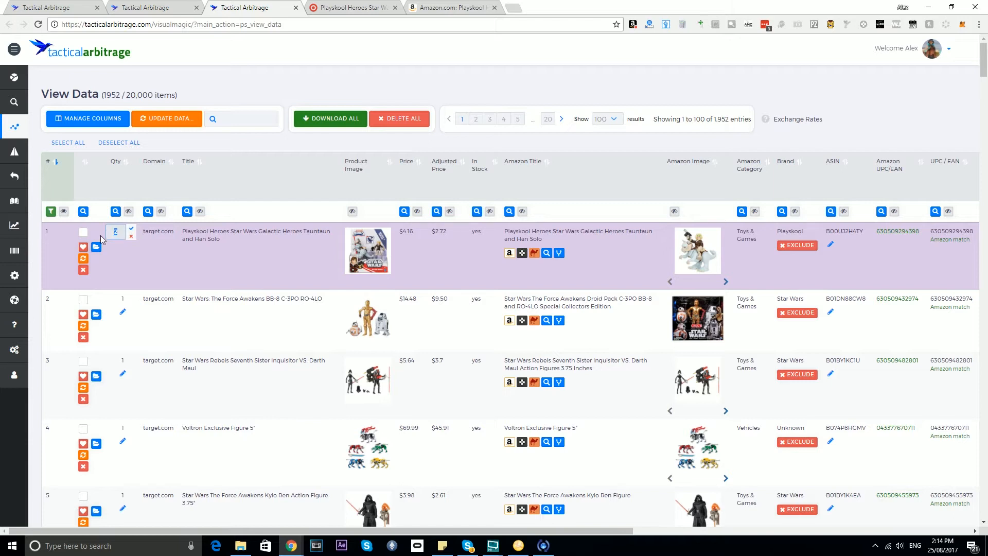
pyautogui.click(131, 231)
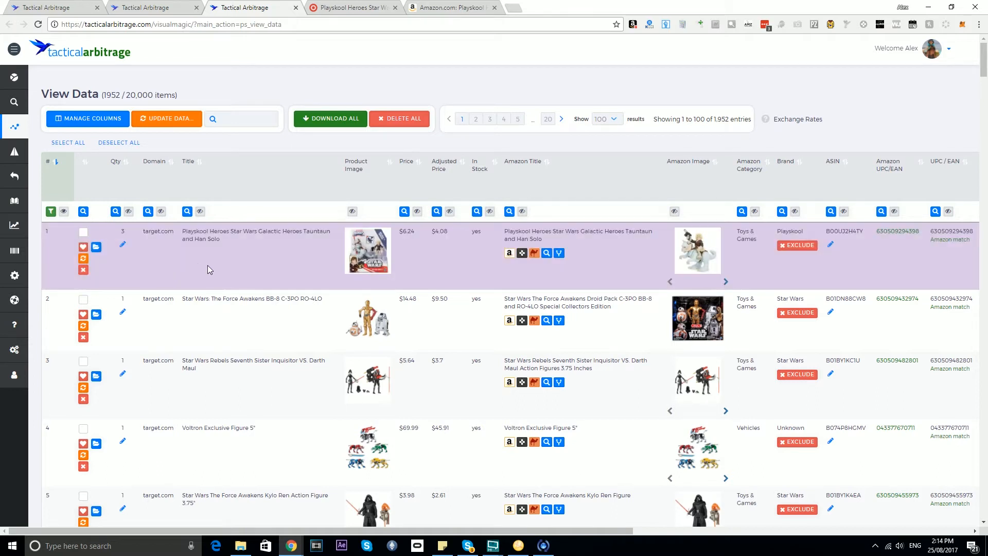
pyautogui.moveTo(954, 275)
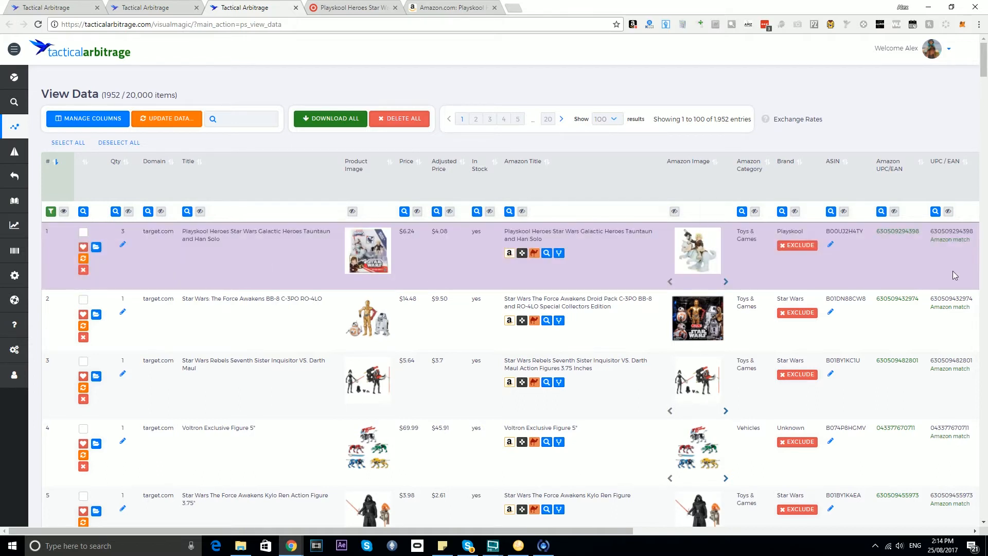
pyautogui.moveTo(321, 278)
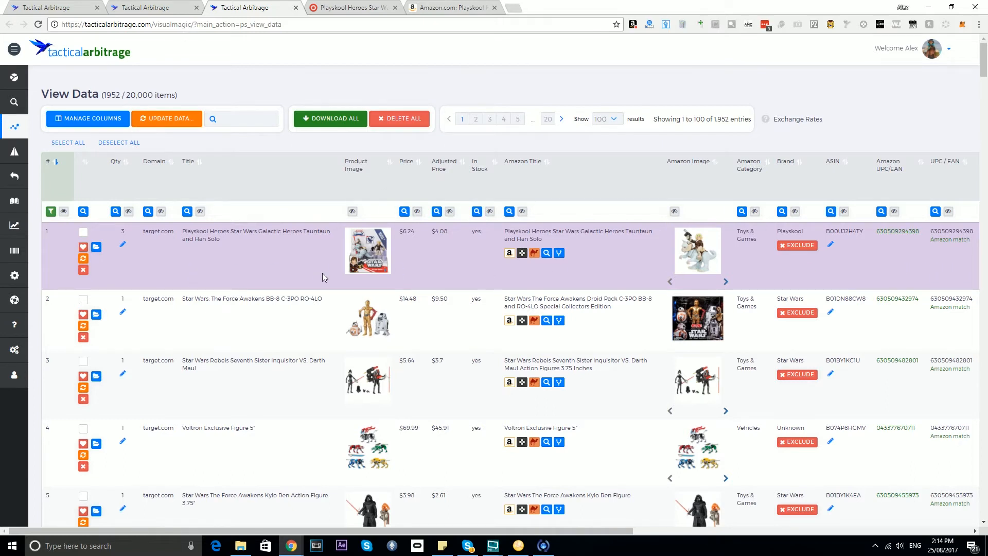
pyautogui.moveTo(261, 275)
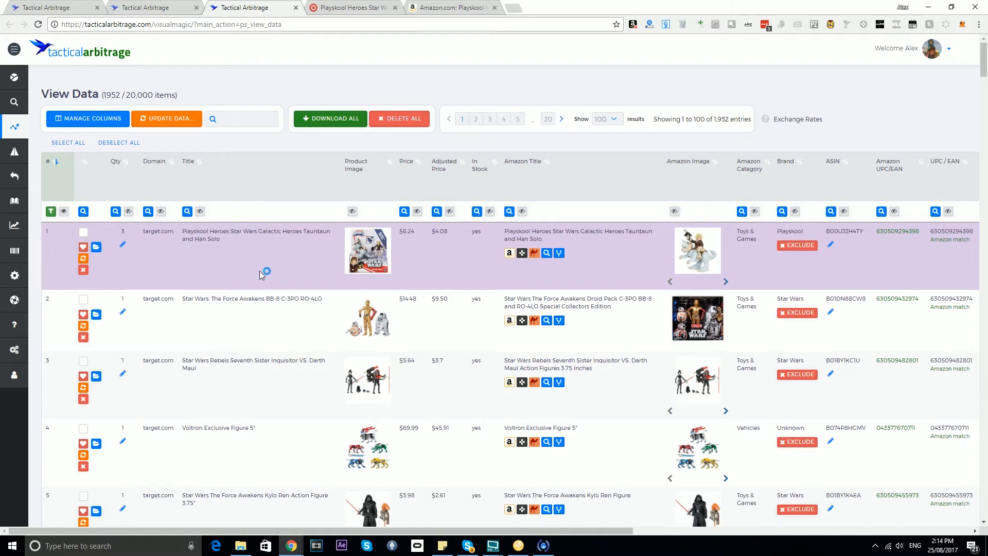
pyautogui.moveTo(261, 275)
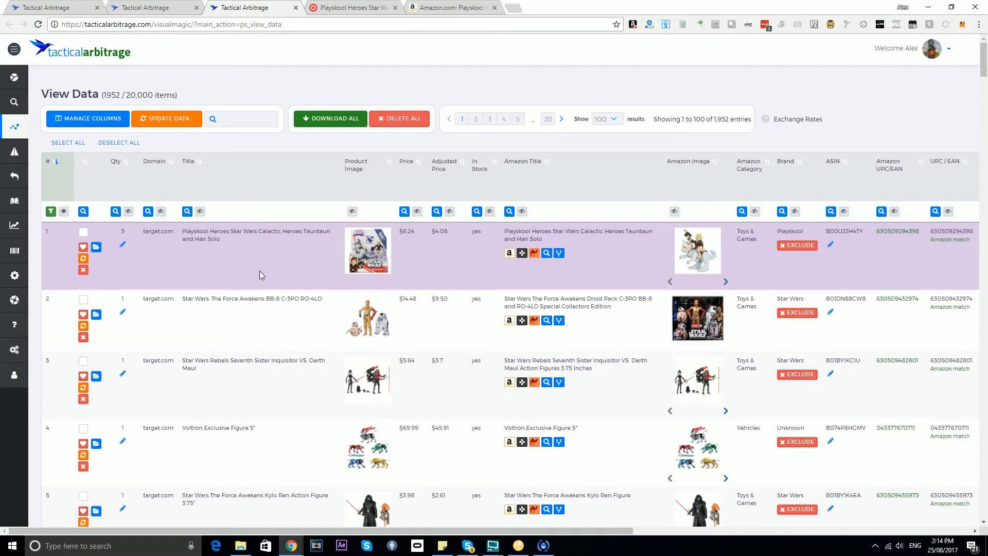
pyautogui.moveTo(201, 266)
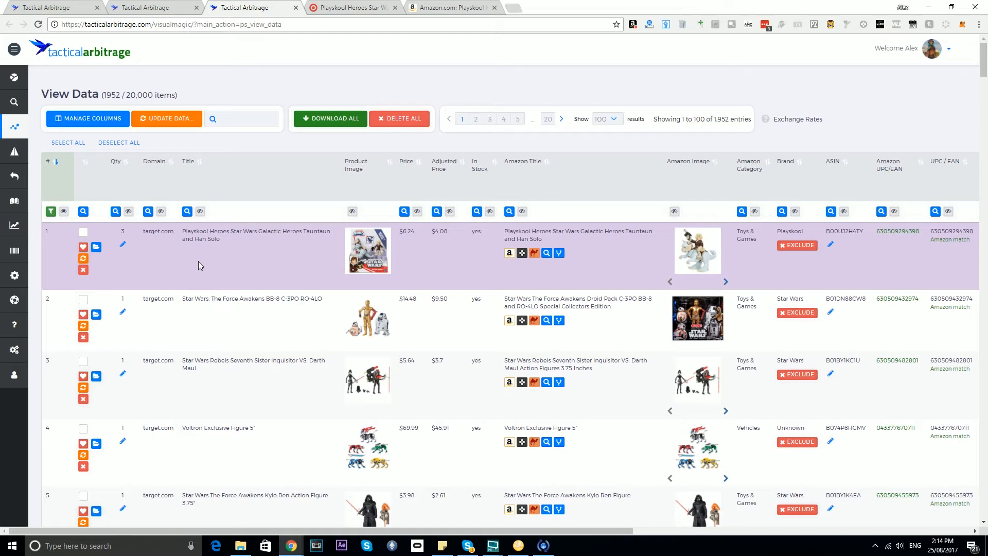
pyautogui.moveTo(127, 165)
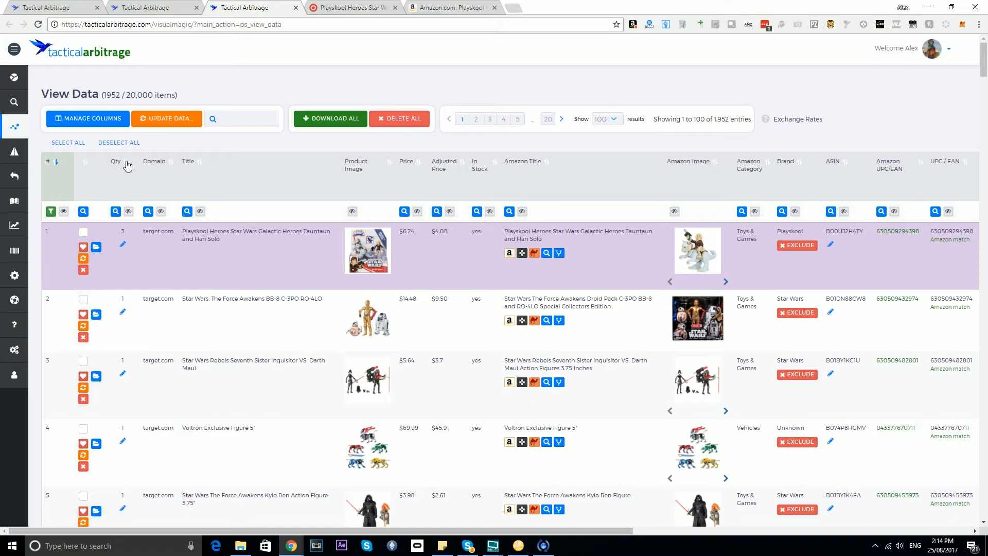
pyautogui.moveTo(128, 236)
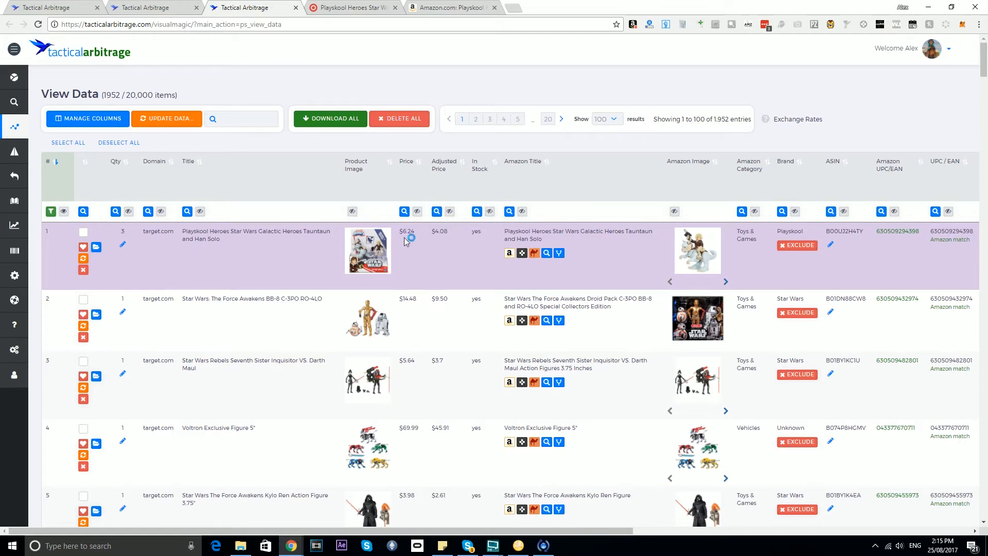
pyautogui.moveTo(124, 232)
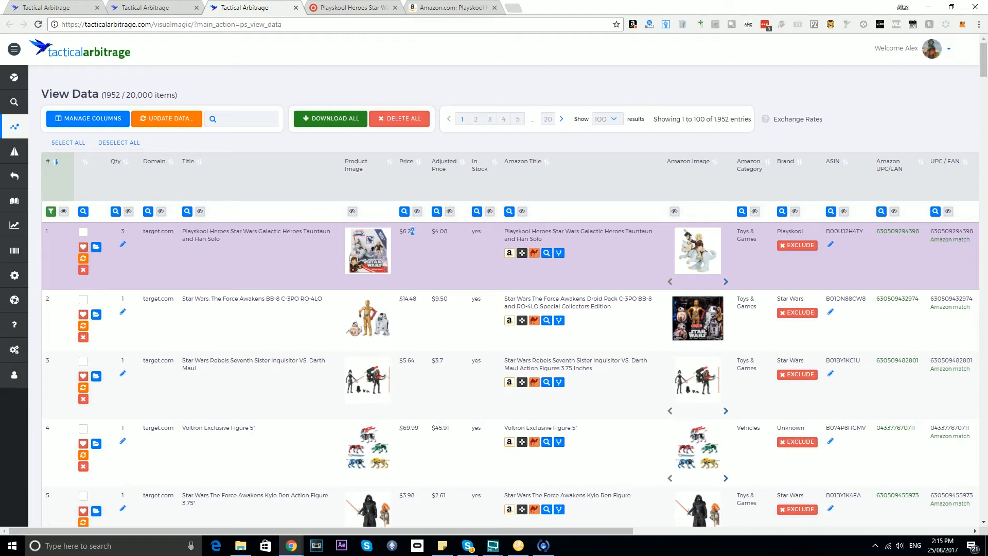
pyautogui.doubleClick(406, 230)
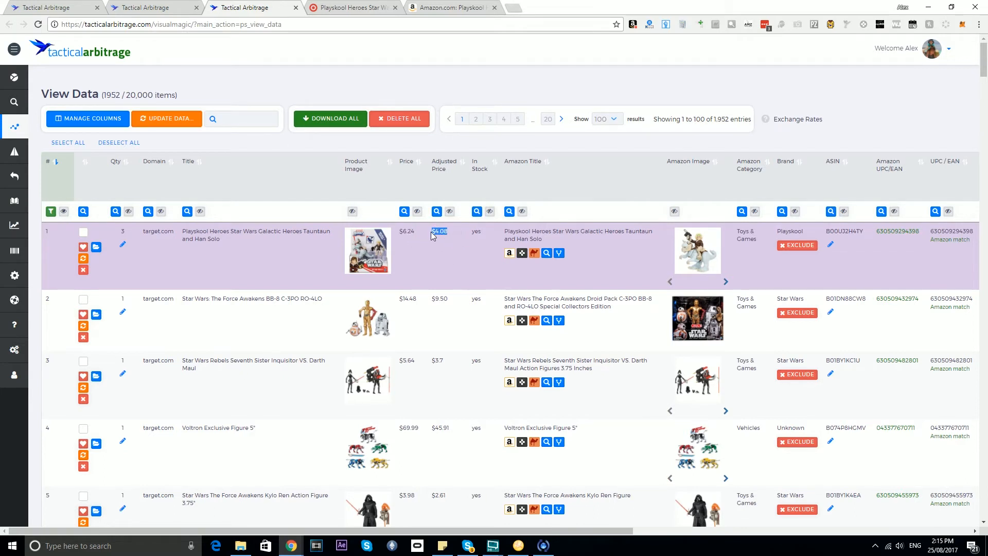
pyautogui.moveTo(909, 249)
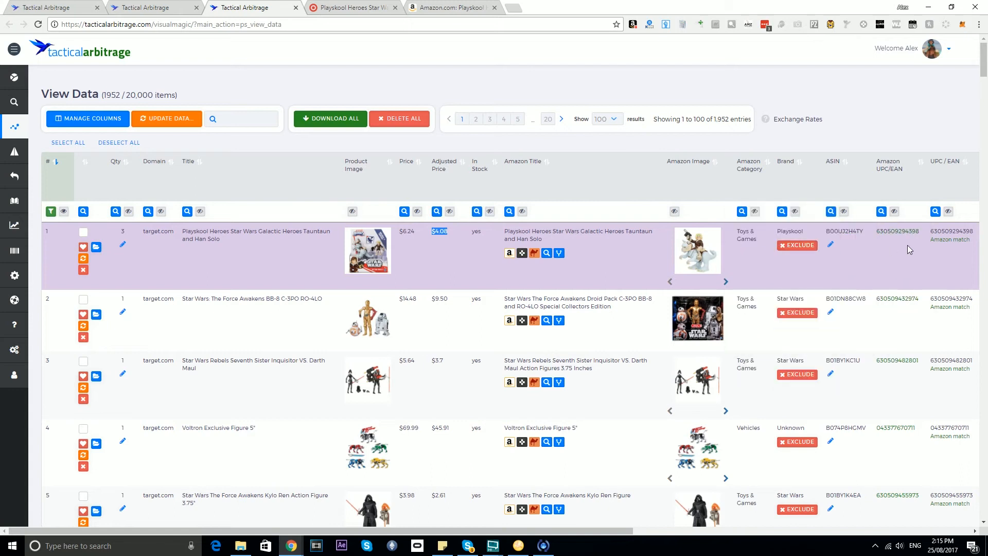
pyautogui.hscroll(3)
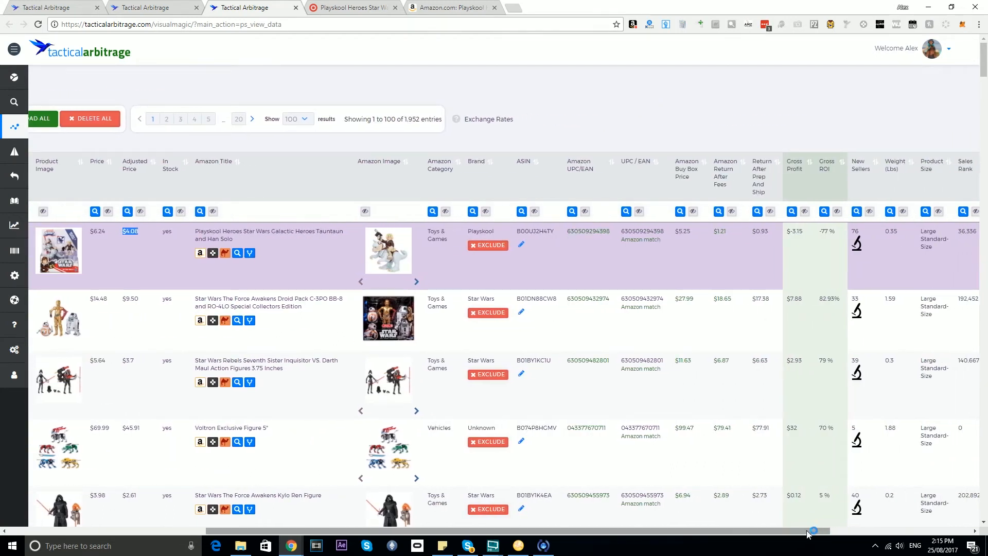
pyautogui.moveTo(702, 269)
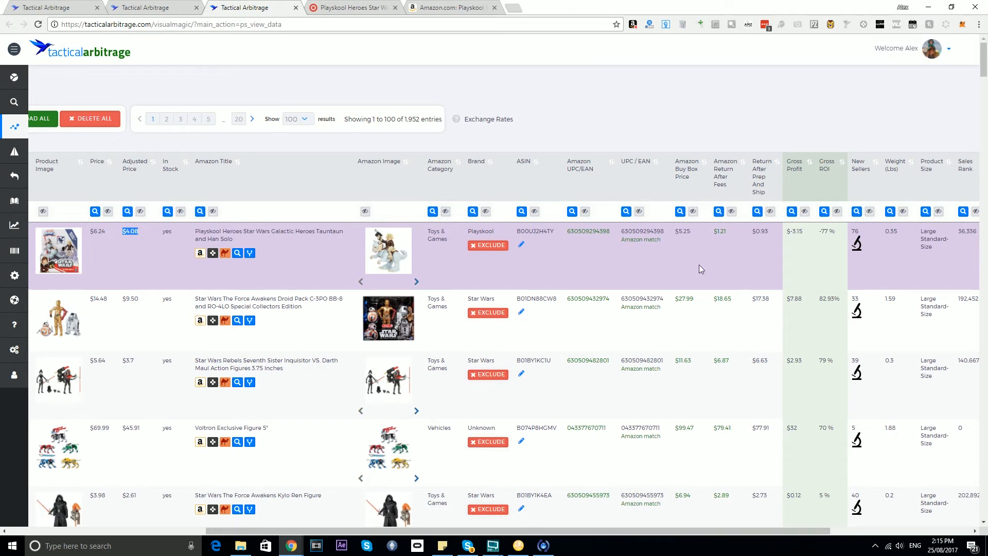
pyautogui.moveTo(830, 240)
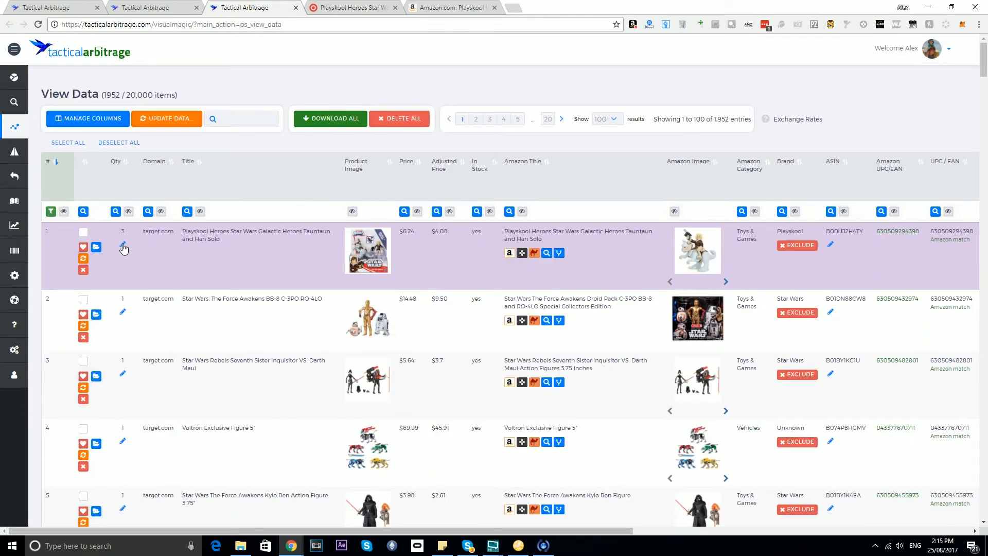
# - Edit row 1's quantity back to 1, restoring price $2.08 and removing the purple highlight
pyautogui.click(122, 231)
pyautogui.write('1')
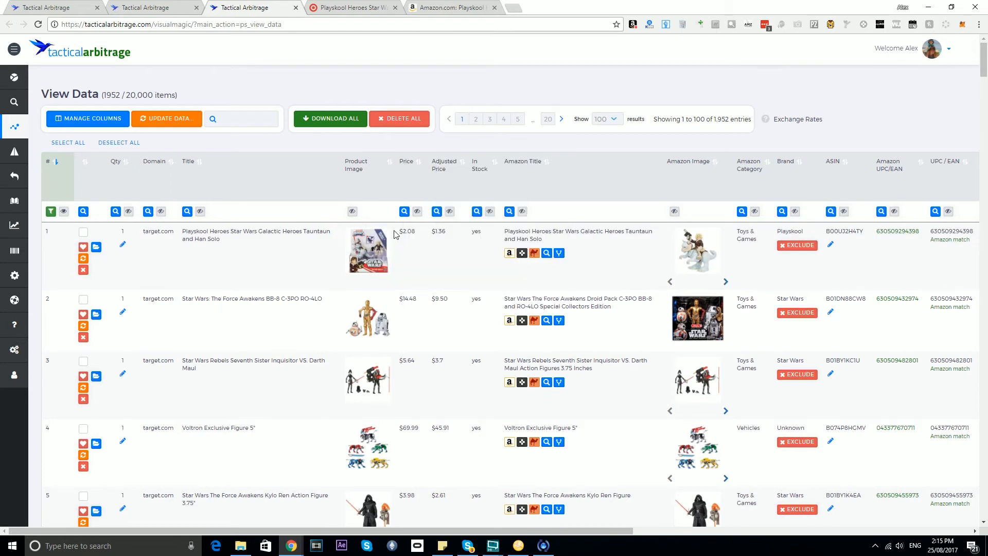
pyautogui.moveTo(621, 525)
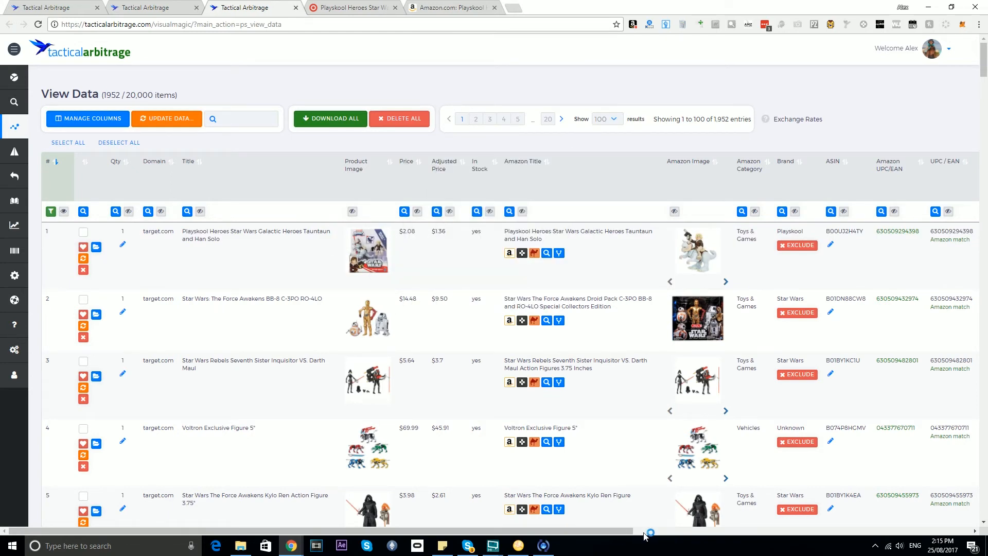
pyautogui.moveTo(498, 261)
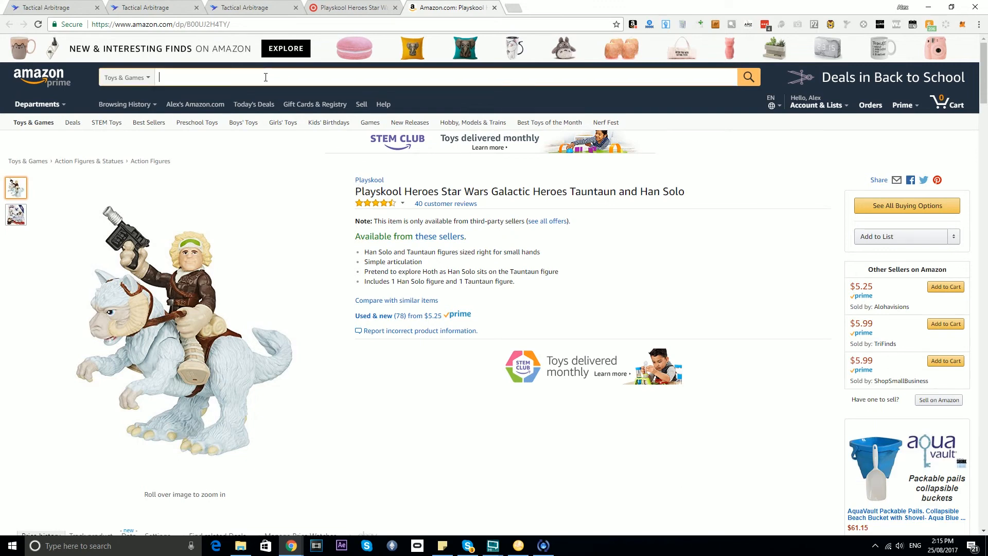
# - Search Amazon for '3 pack toothpaste' and show the results
pyautogui.click(126, 77)
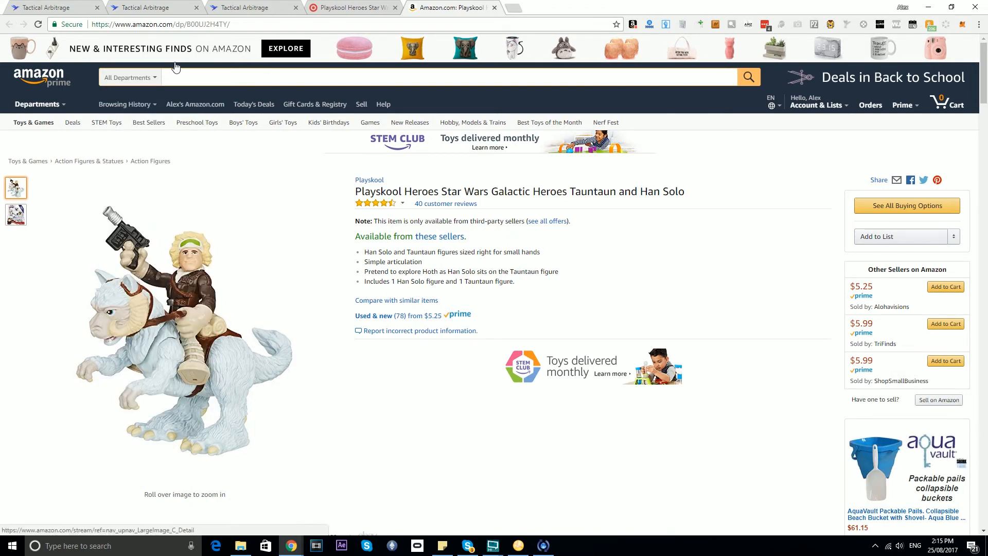
pyautogui.write('3 pack')
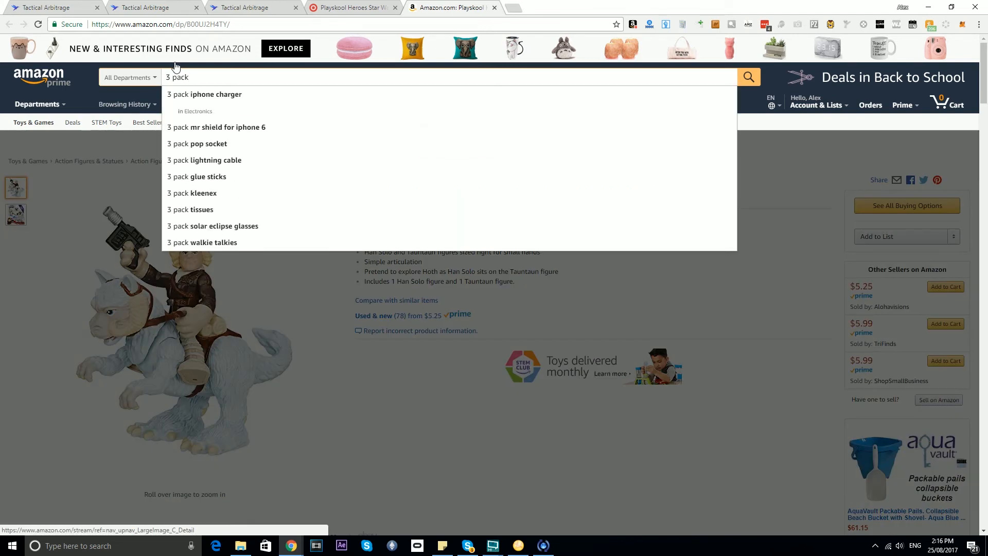
pyautogui.write('toothpasd')
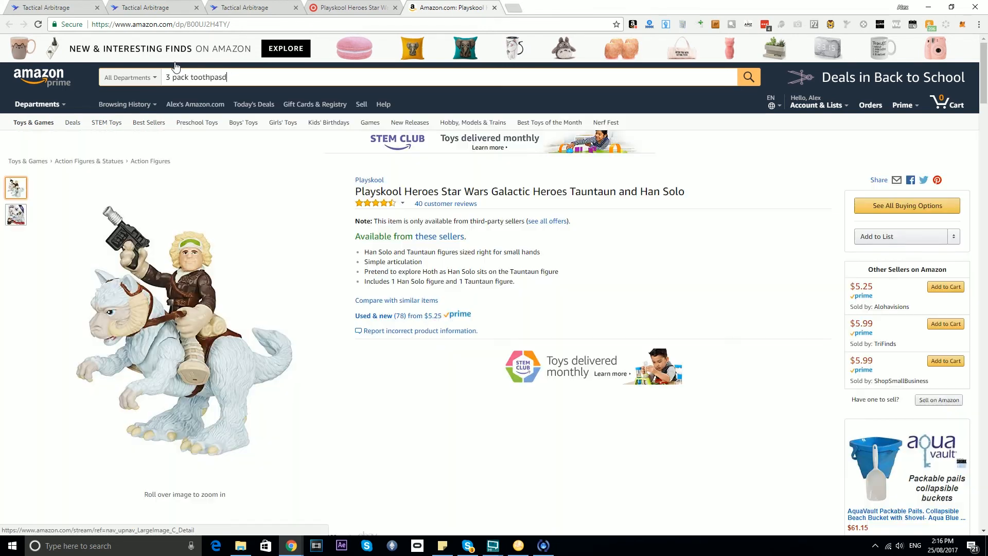
pyautogui.click(749, 77)
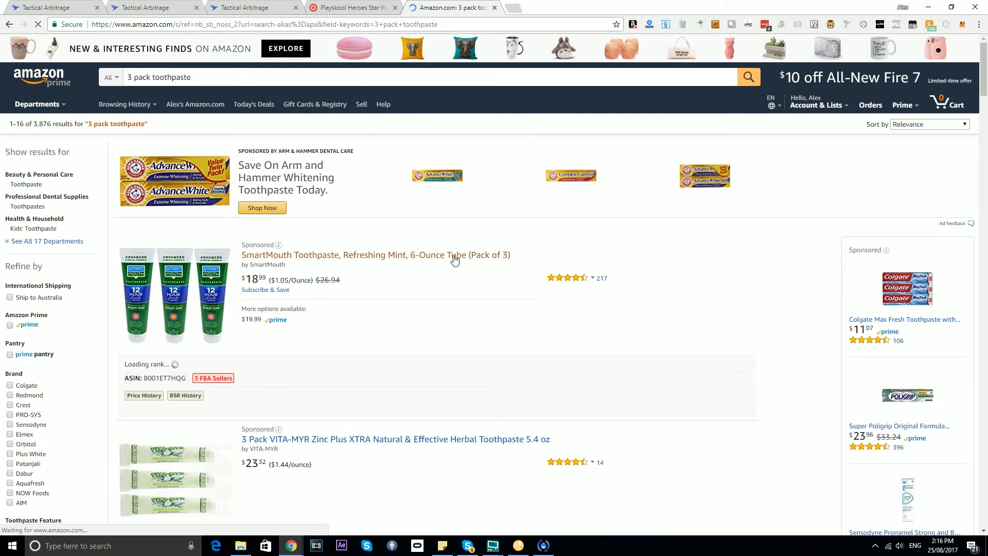
# - Open the SmartMouth Refreshing Mint Toothpaste Pack of 3 listing at $18.99
pyautogui.click(375, 255)
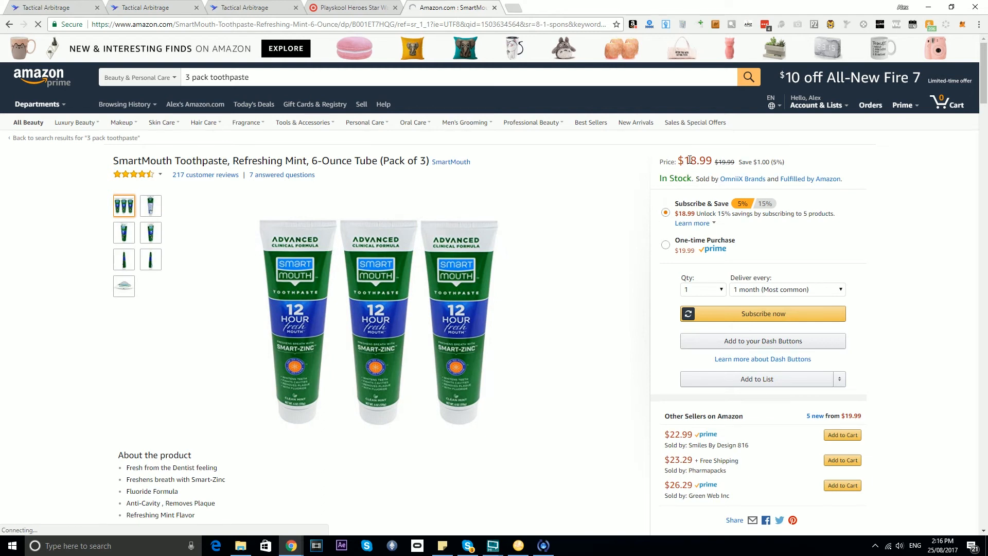
pyautogui.moveTo(685, 156)
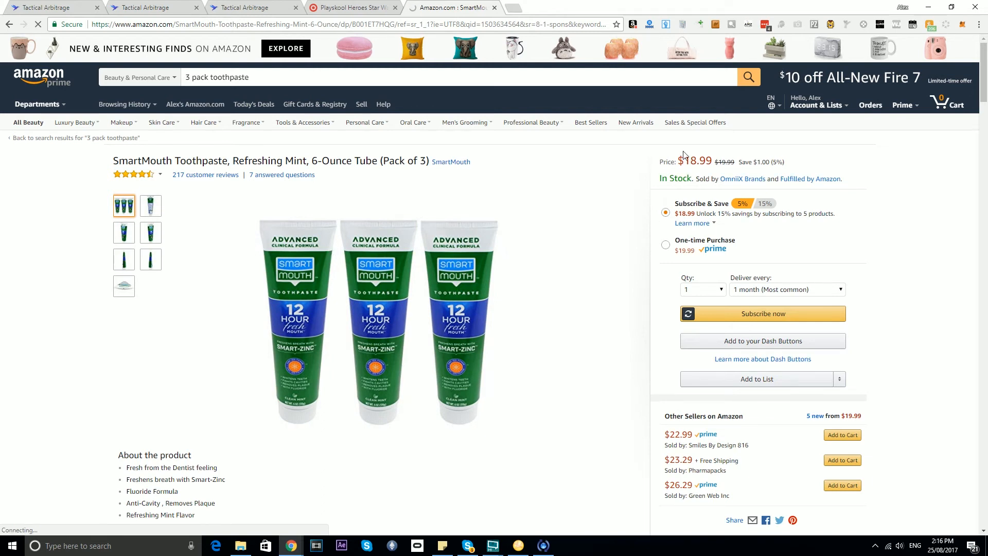
pyautogui.moveTo(494, 264)
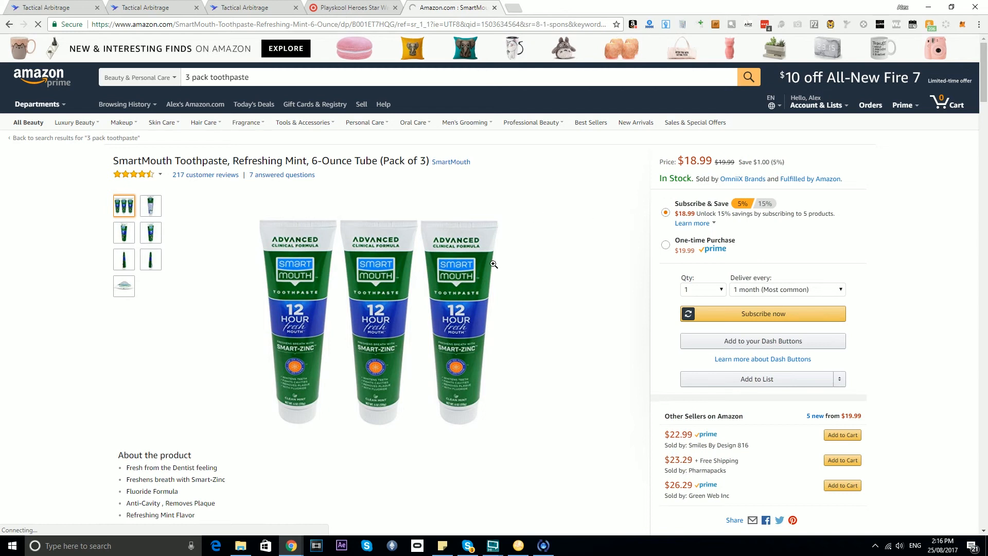
pyautogui.moveTo(633, 246)
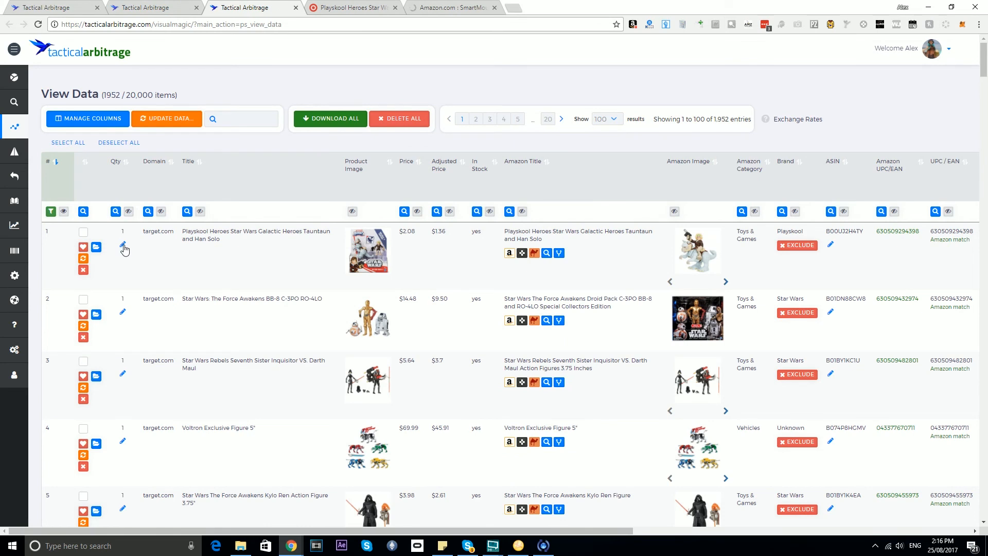
pyautogui.moveTo(768, 241)
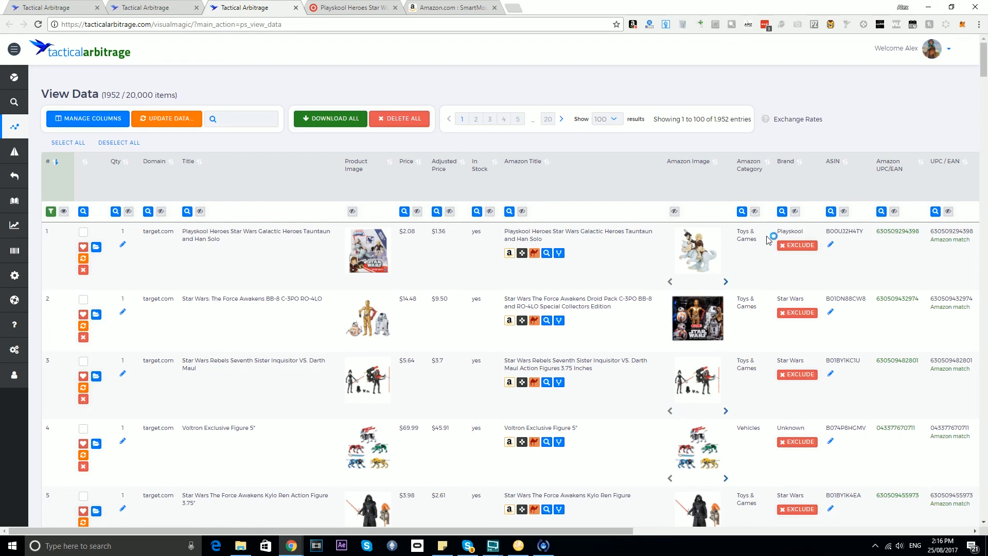
pyautogui.moveTo(684, 180)
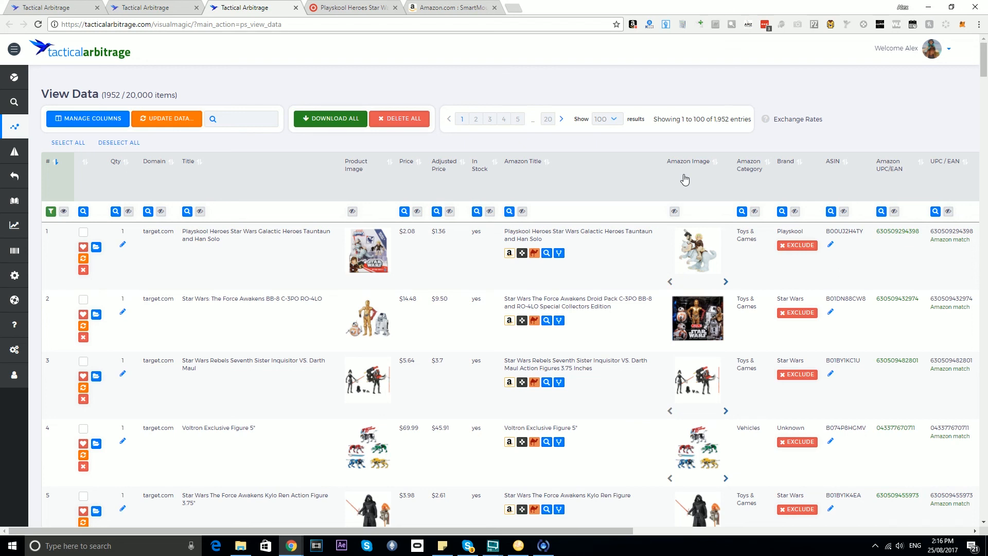
pyautogui.moveTo(530, 264)
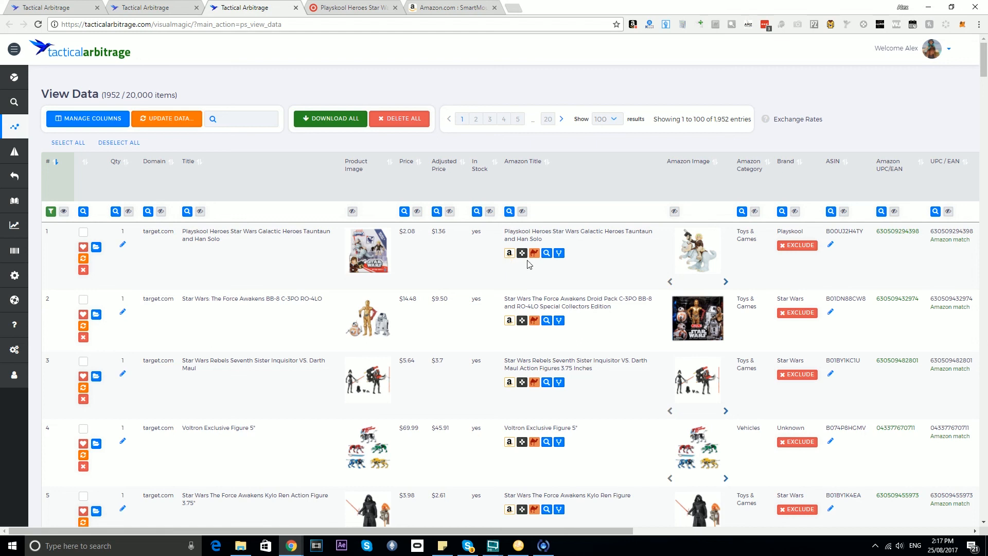
pyautogui.moveTo(562, 267)
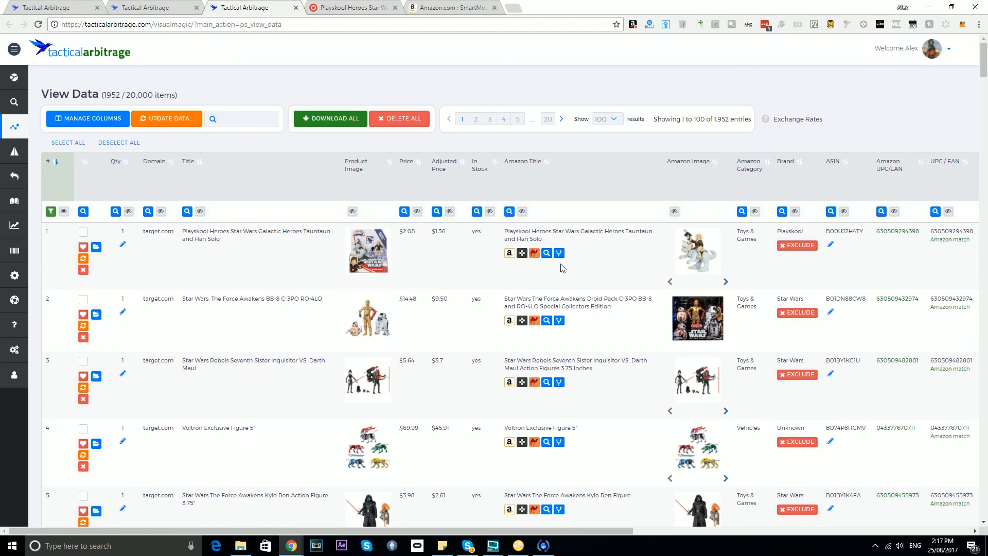